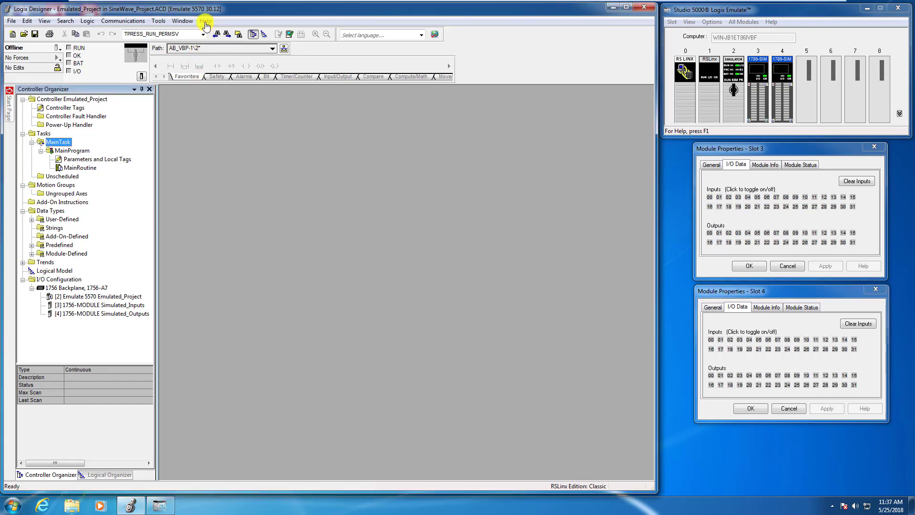
Bring up Instruction Help from the Help menu, landing on the Instruction Set overview.
left_click(201, 21)
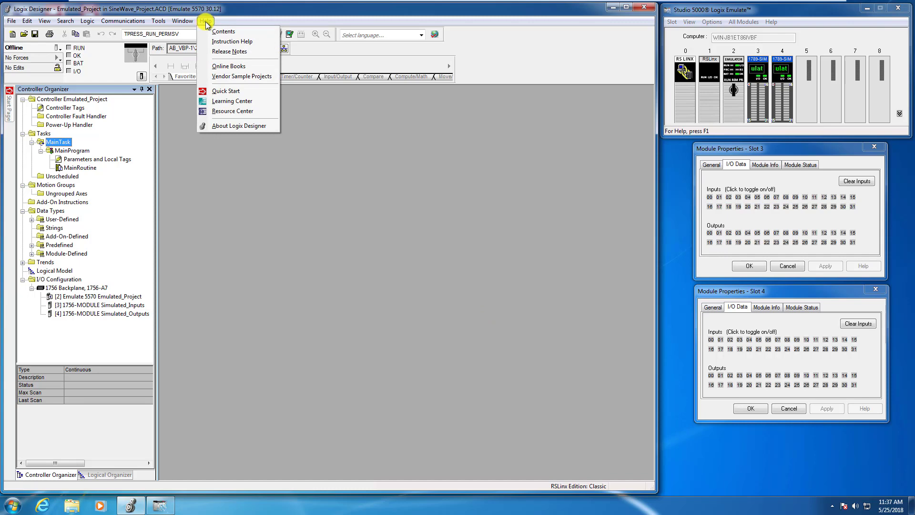
mouse_move(212, 41)
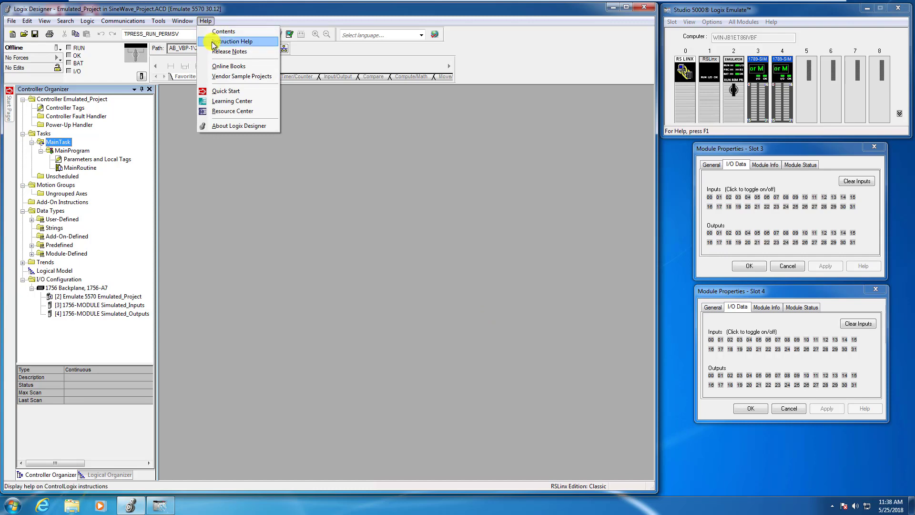
left_click(243, 41)
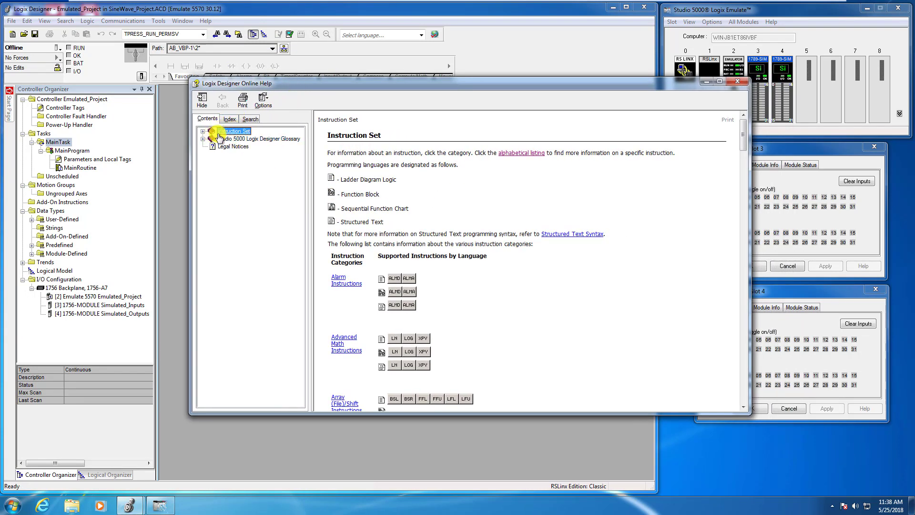
left_click(204, 130)
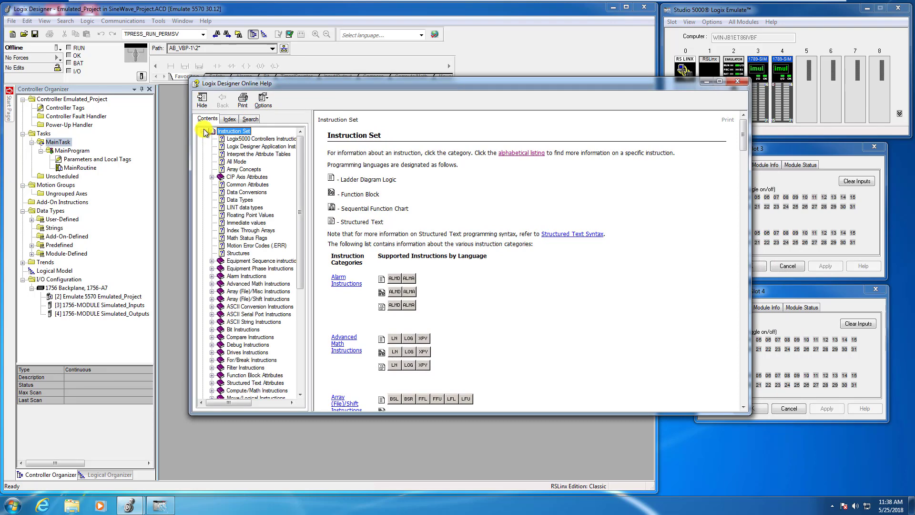
left_click(205, 130)
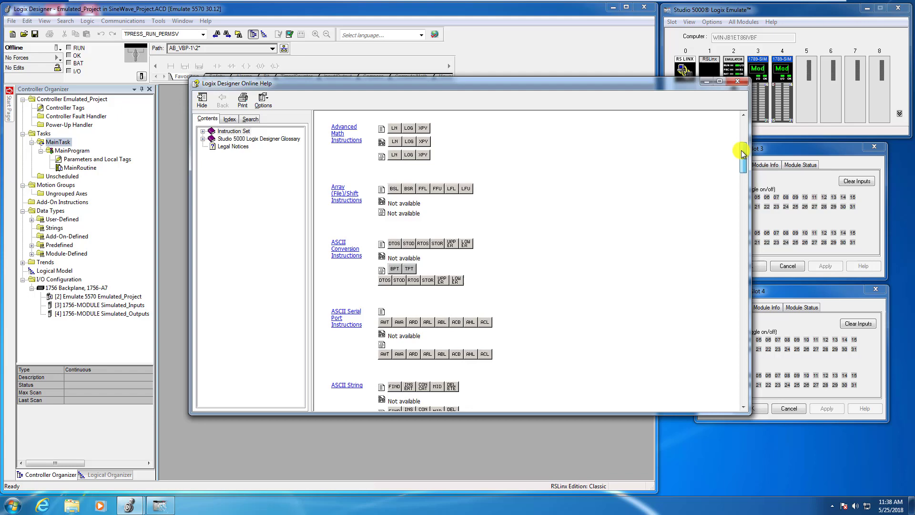
scroll("down", 3)
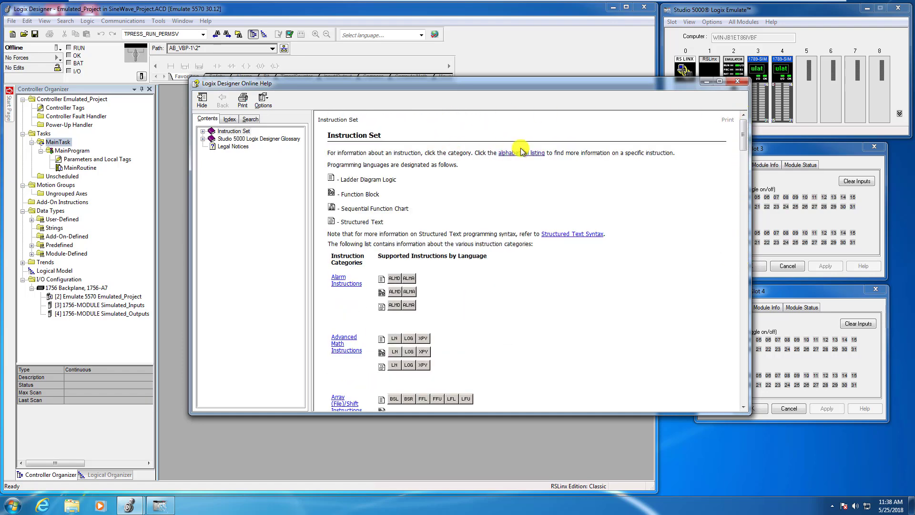
left_click(518, 153)
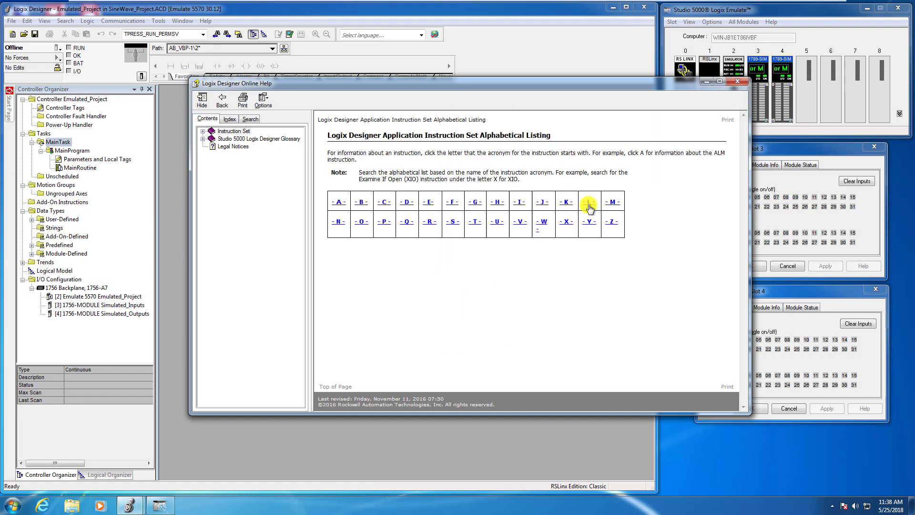
mouse_move(407, 201)
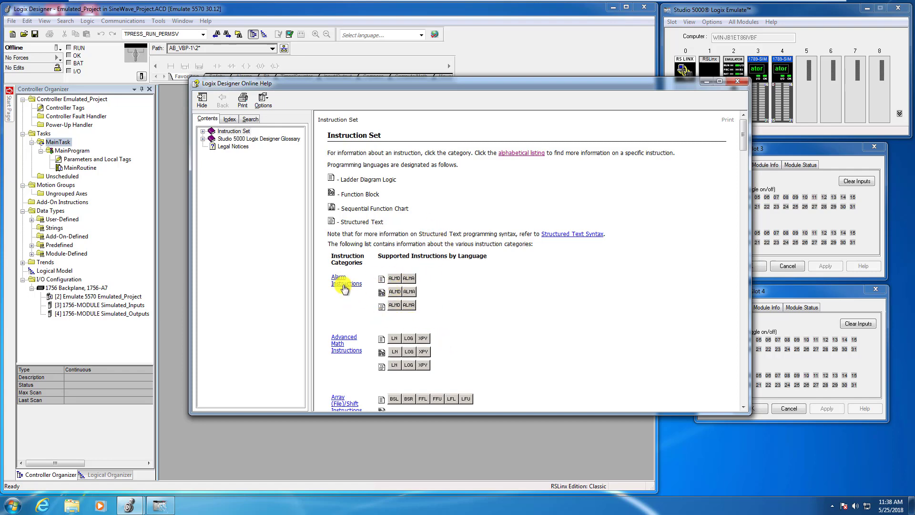
Read the Analog Alarm (ALMA) ladder diagram topic under Alarm Instructions, then close the help.
left_click(347, 281)
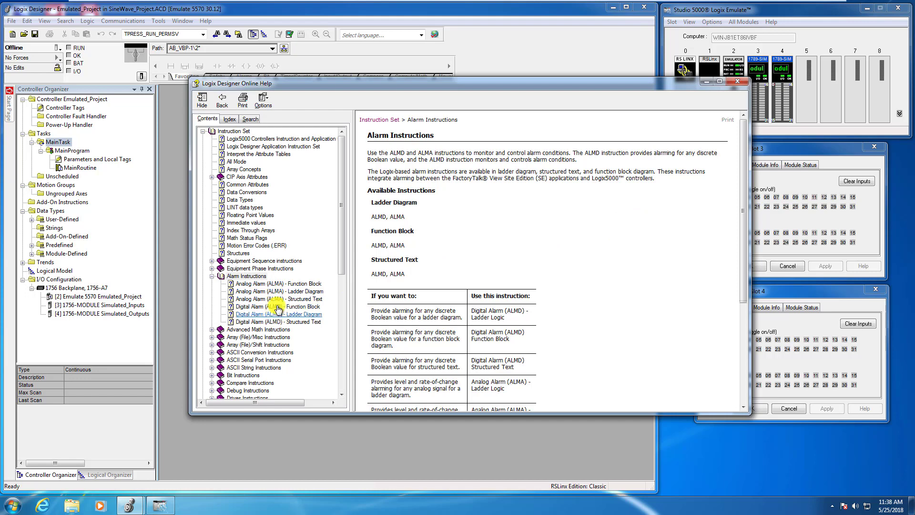
left_click(278, 291)
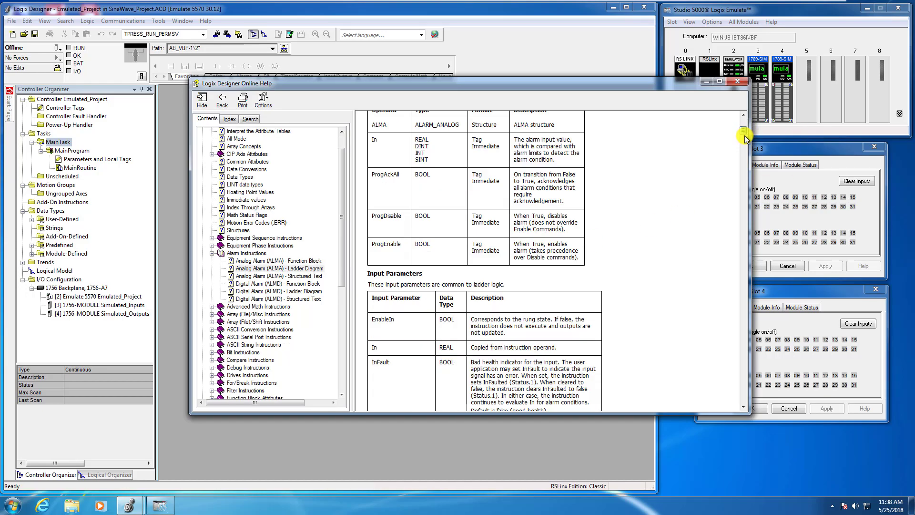
scroll("down", 3)
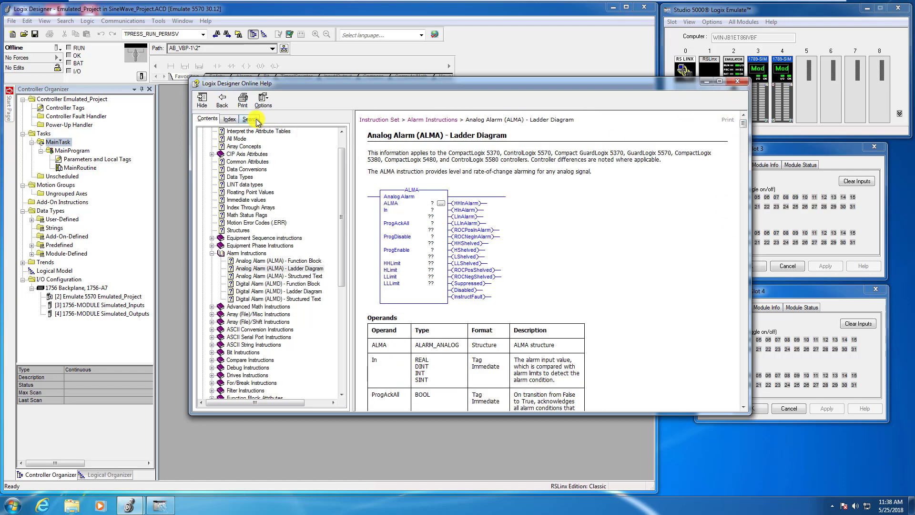
left_click(738, 82)
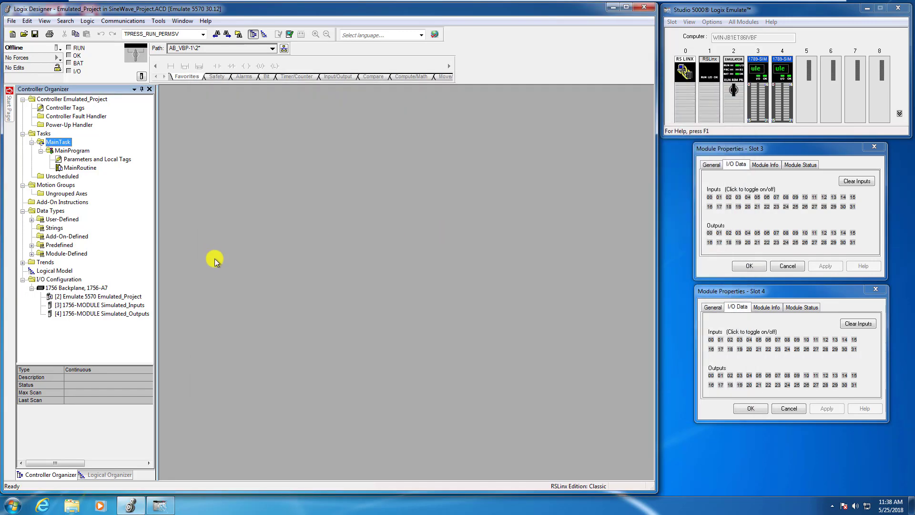
Open the MainRoutine ladder logic under MainProgram in the Controller Organizer.
double_click(80, 167)
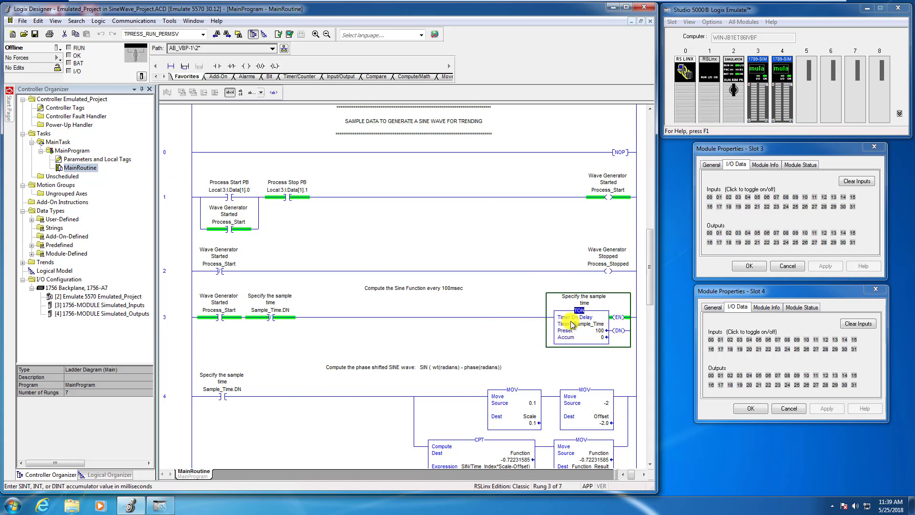
right_click(574, 317)
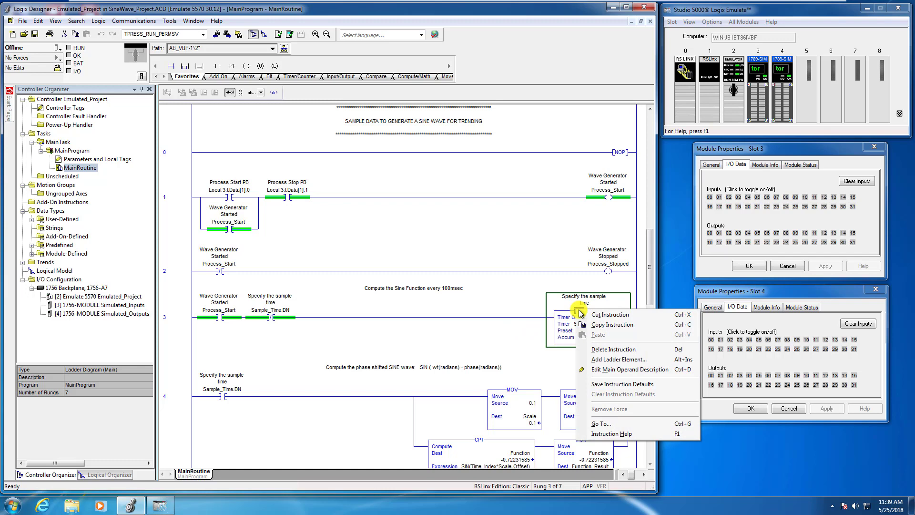
mouse_move(611, 438)
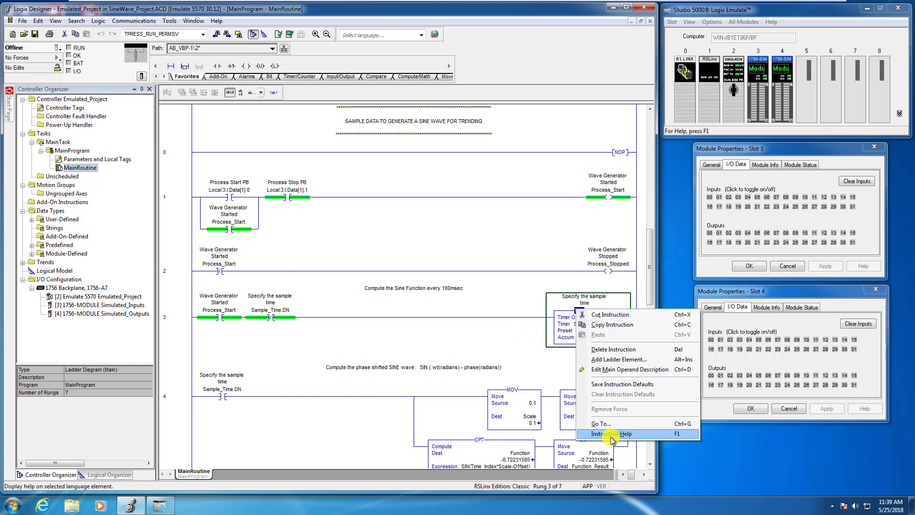
left_click(610, 434)
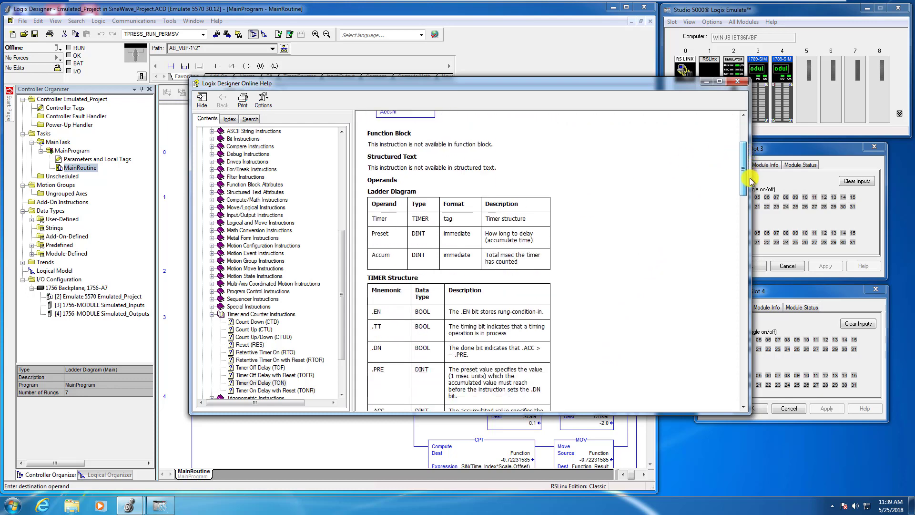
scroll("down", 3)
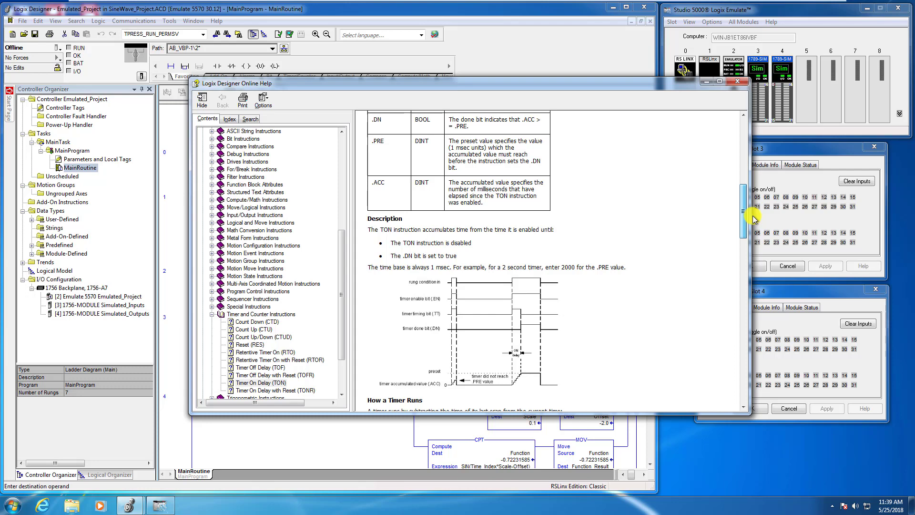
scroll("down", 3)
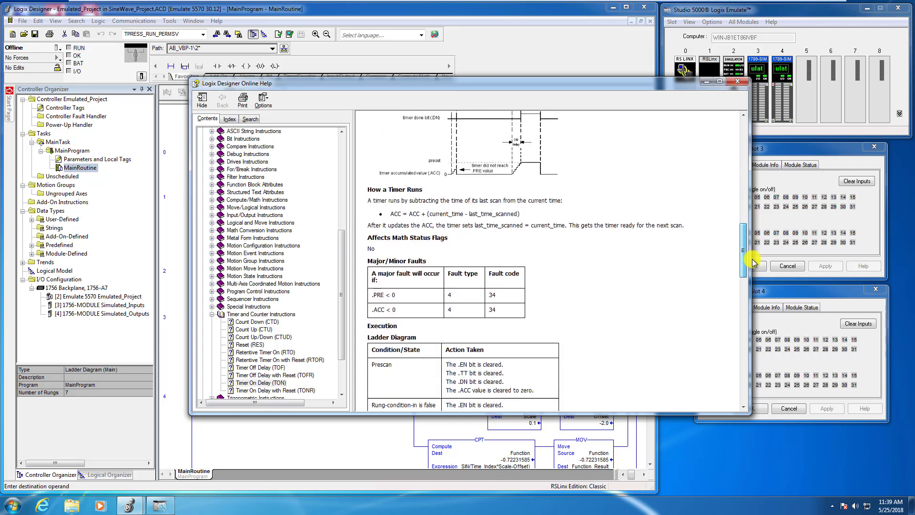
scroll("down", 3)
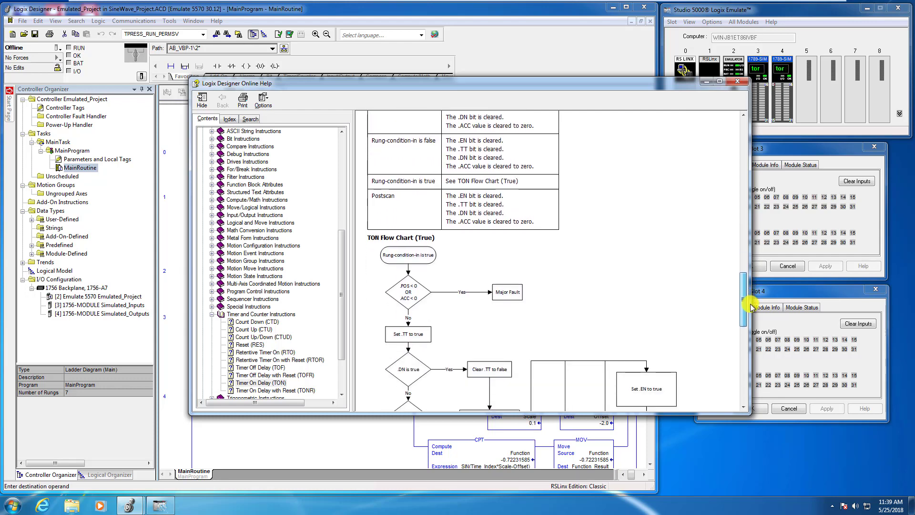
scroll("down", 3)
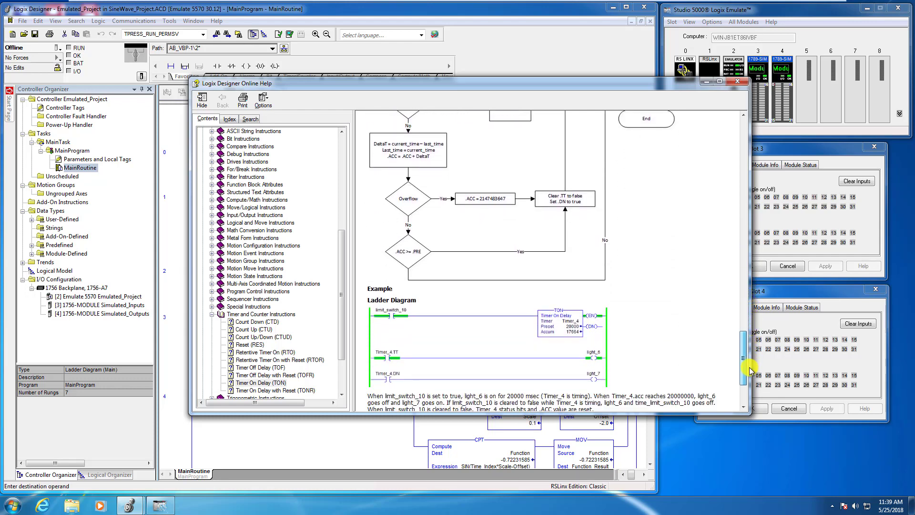
scroll("down", 3)
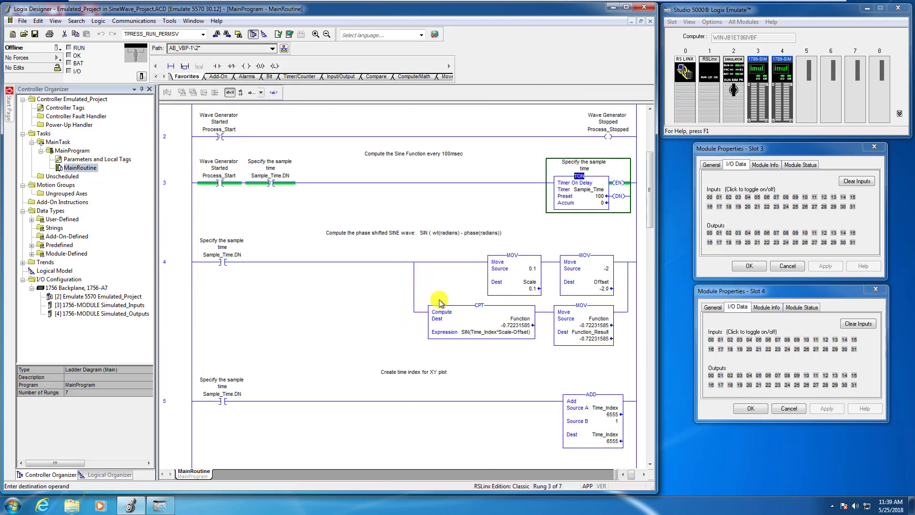
Bring up instruction help for the Compute (CPT) on rung 4 and scroll its math functions.
right_click(476, 312)
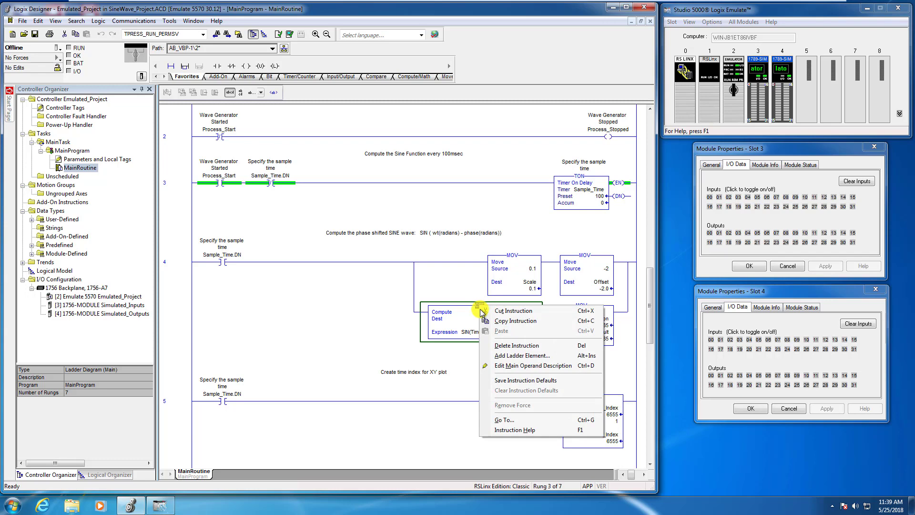
left_click(515, 429)
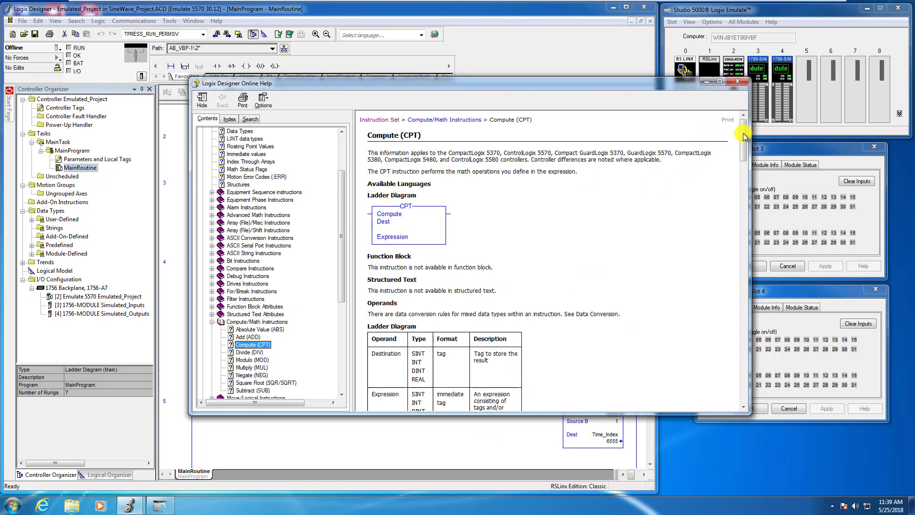
scroll("down", 3)
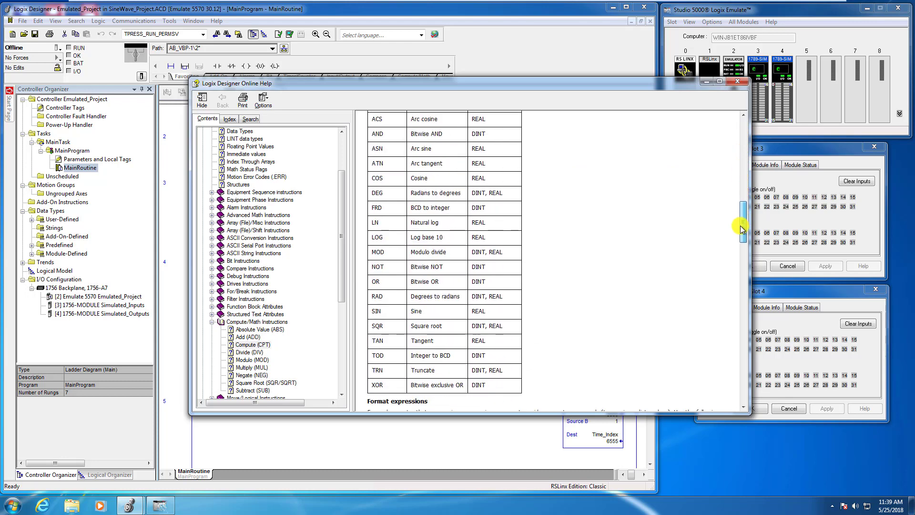
scroll("down", 3)
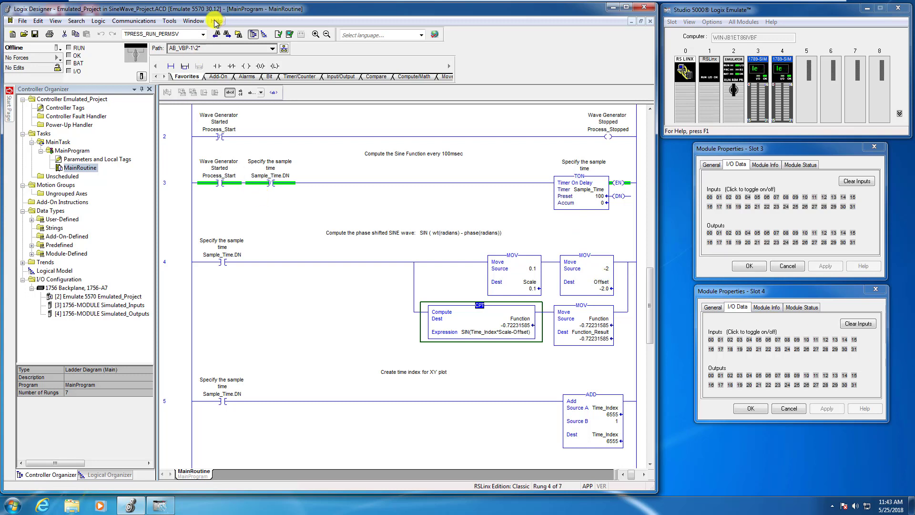
Reopen the online help at Quick Start and switch to its Search tab.
left_click(216, 21)
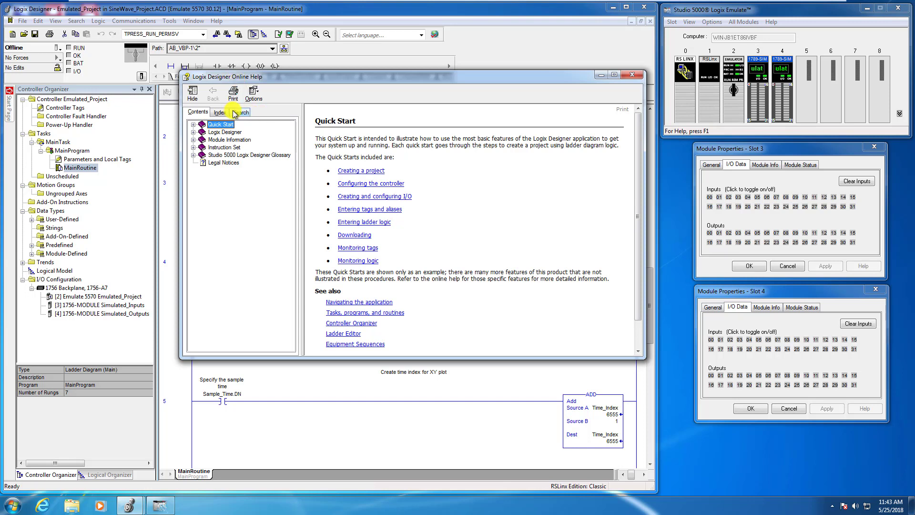
left_click(241, 112)
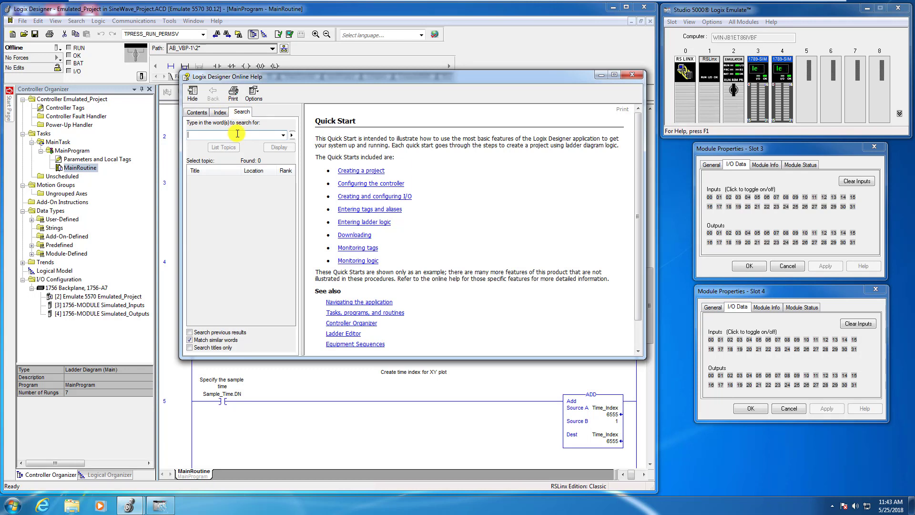
Search the help for 1756-IA16, list the matching topics and select Wiring Diagram (1756-IA16).
type("1756-IA")
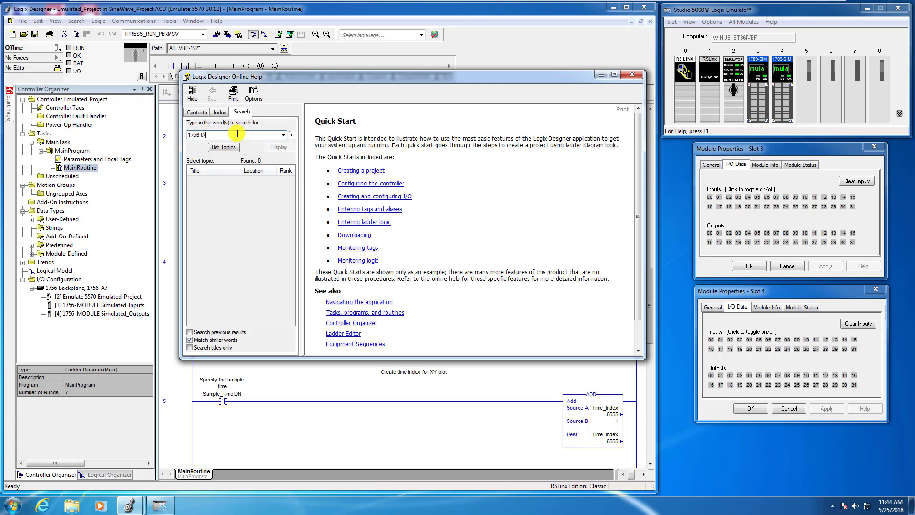
type("16")
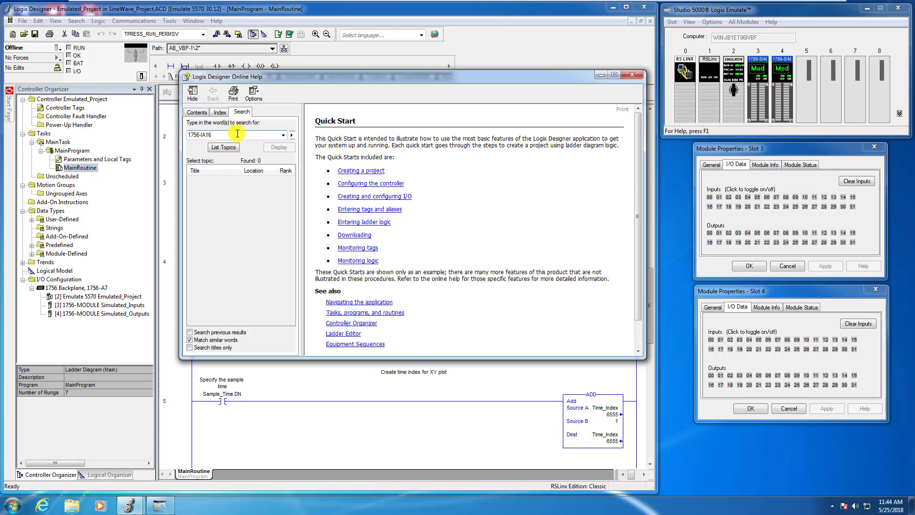
left_click(223, 147)
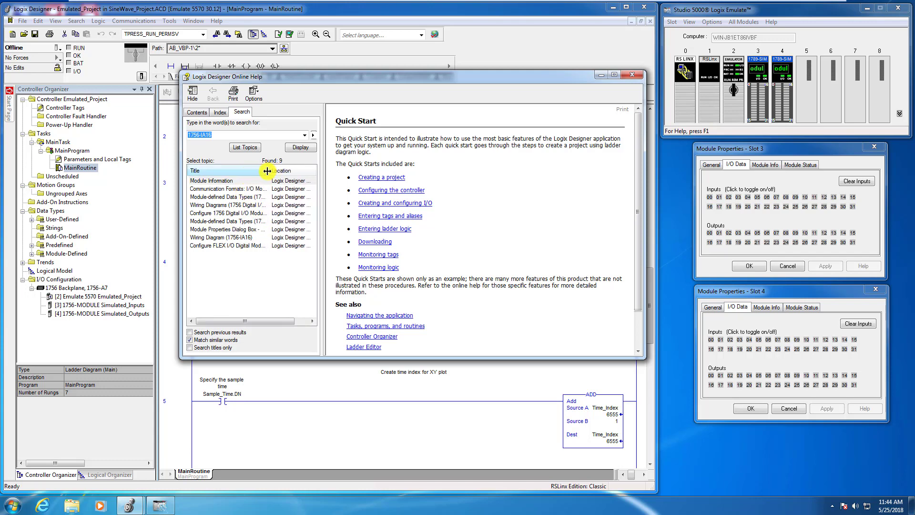
left_click(224, 180)
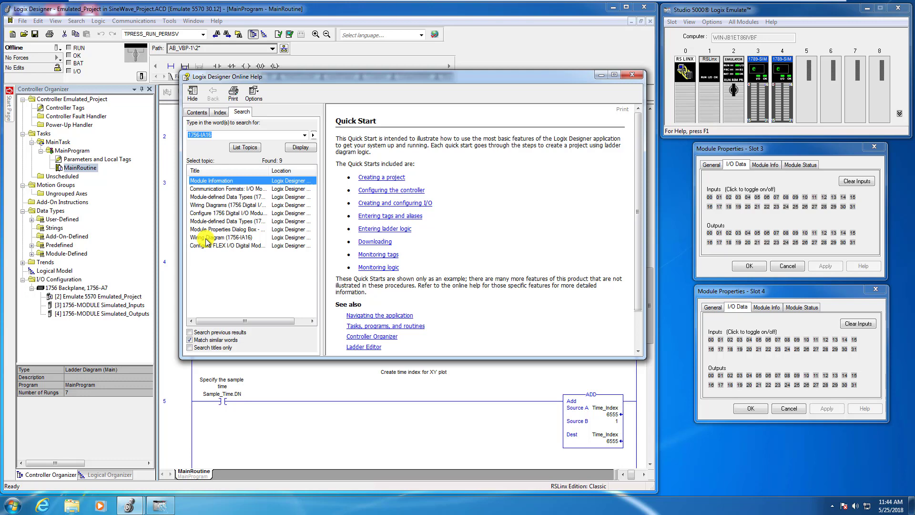
left_click(227, 238)
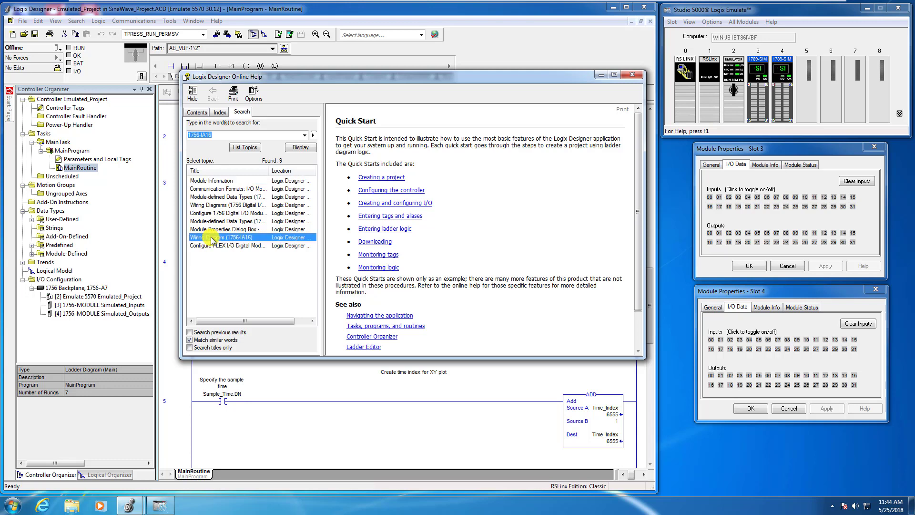
View the 1756-IA16 wiring diagram, browse the data types and Configure Digital I/O results, and return to it.
double_click(221, 237)
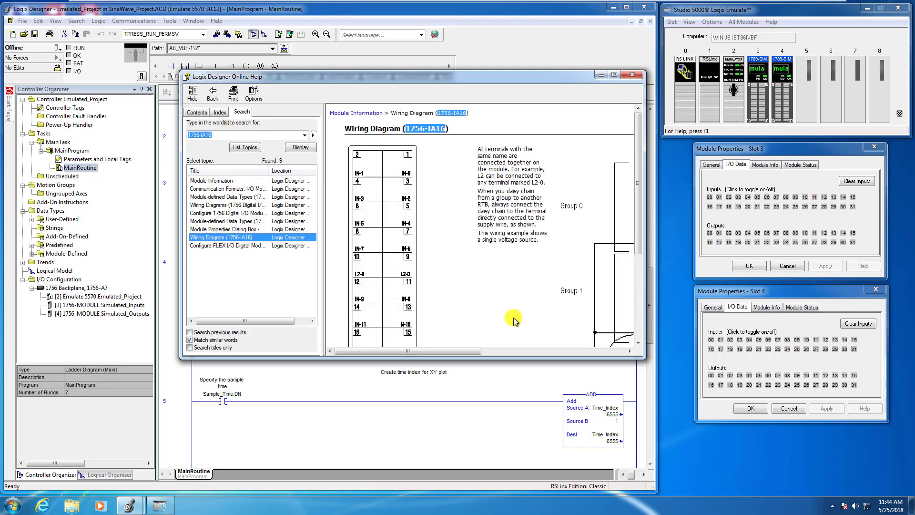
mouse_move(642, 359)
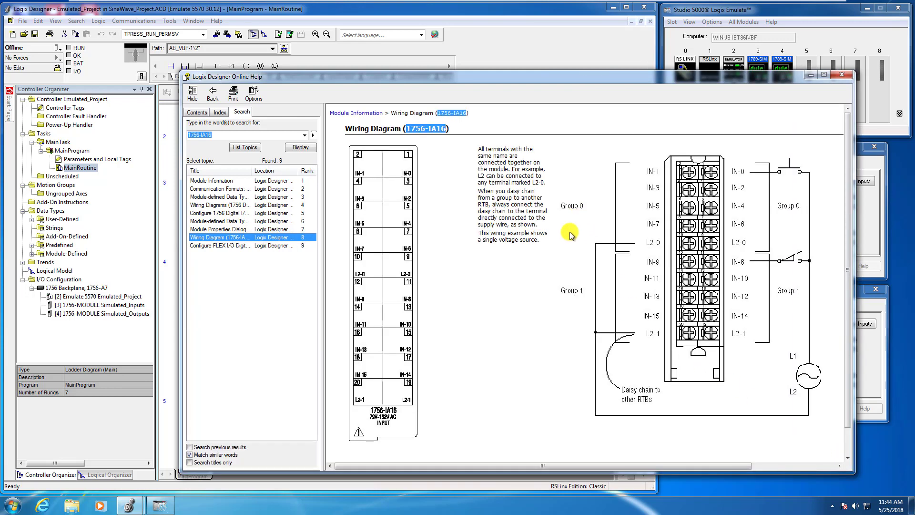
mouse_move(615, 349)
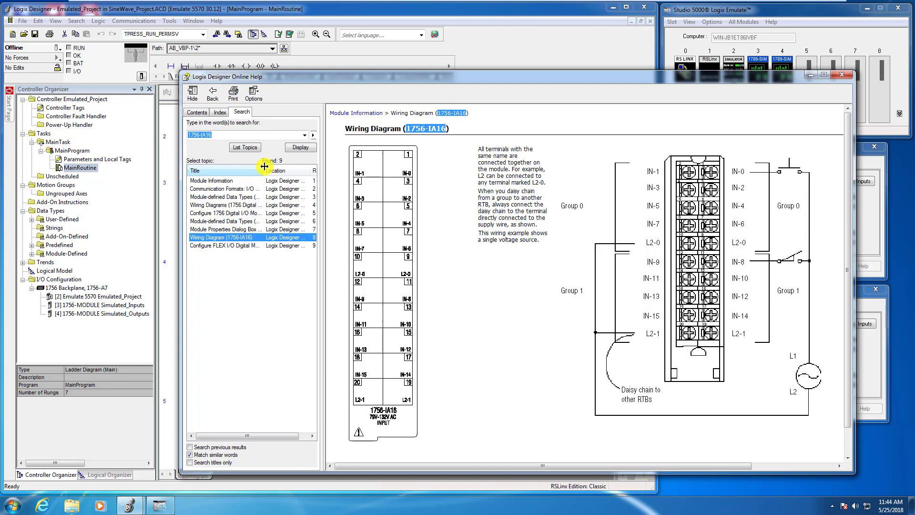
left_click(224, 196)
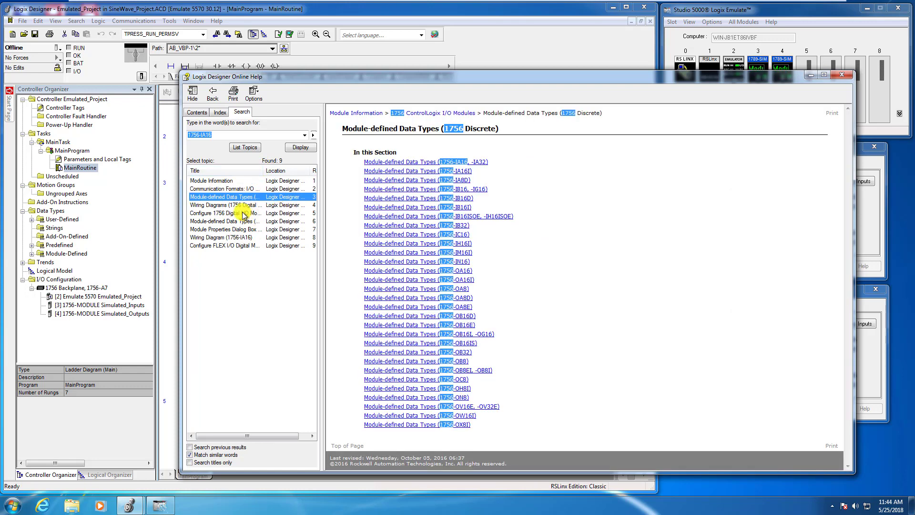
left_click(224, 213)
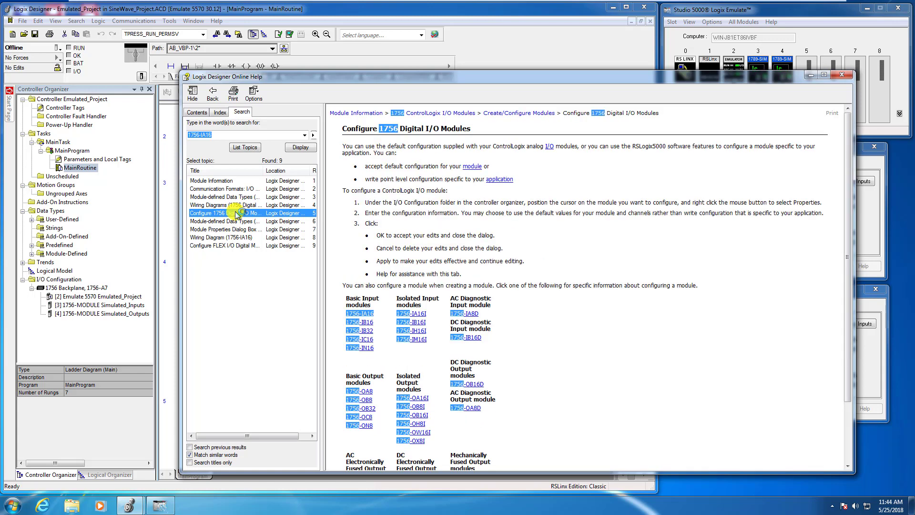
left_click(236, 221)
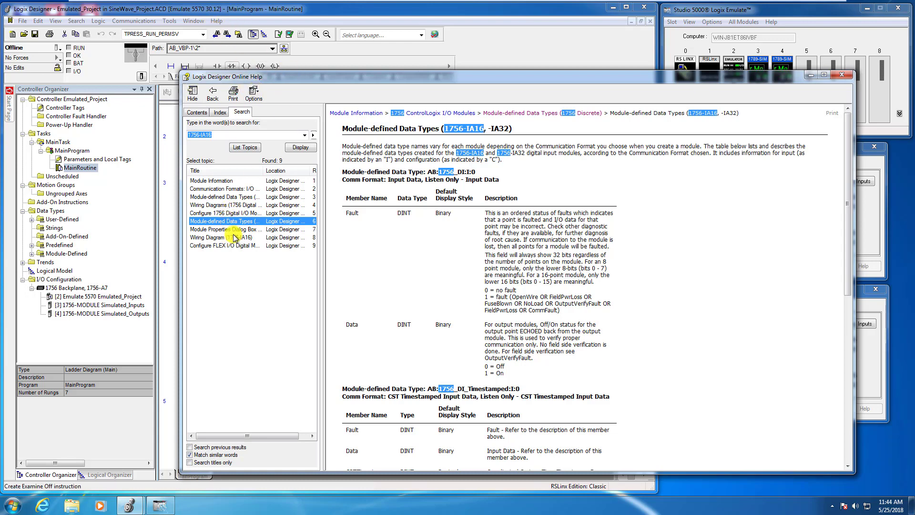
left_click(225, 228)
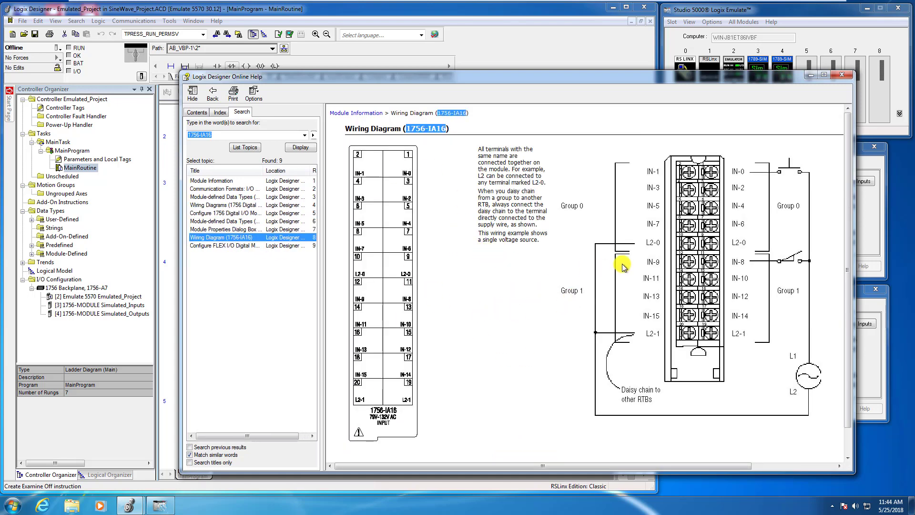
mouse_move(787, 275)
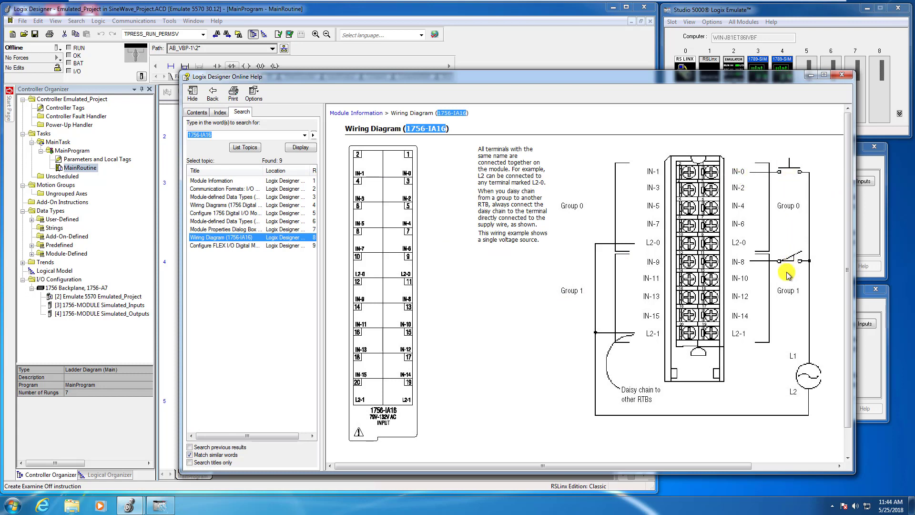
mouse_move(740, 253)
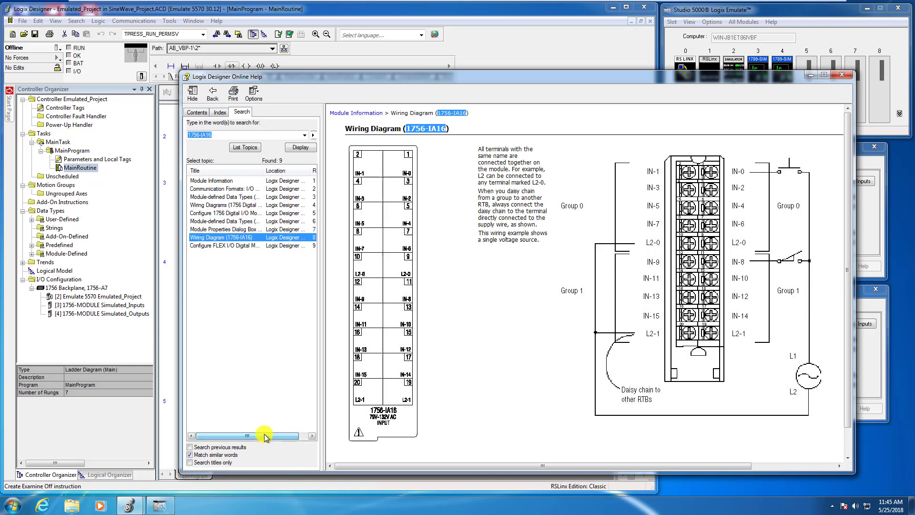
mouse_move(454, 249)
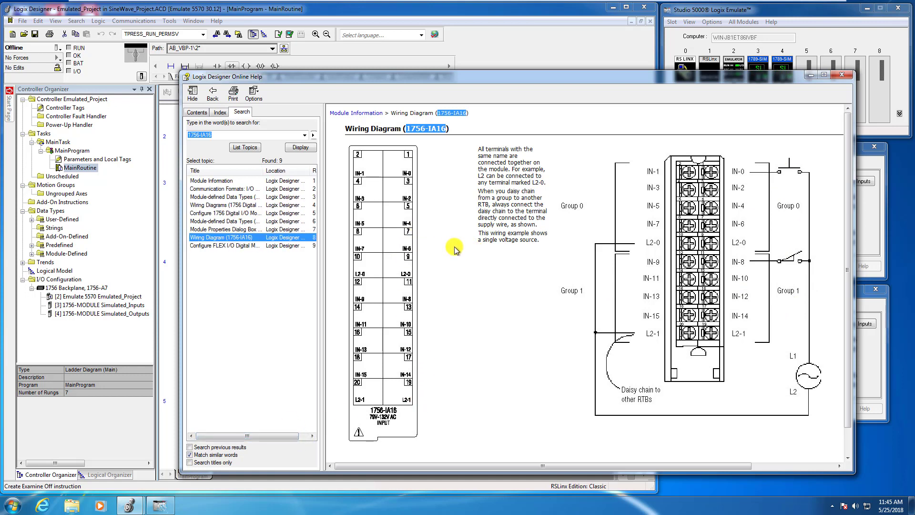
mouse_move(461, 260)
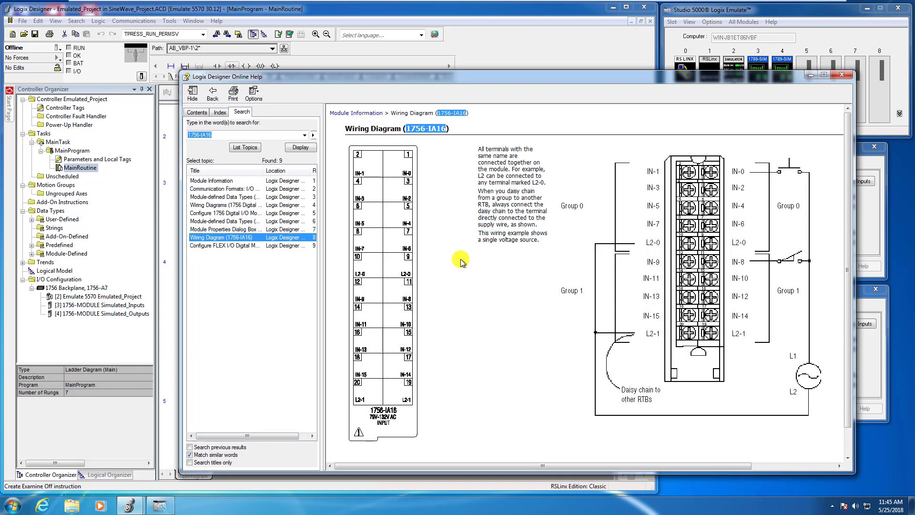
mouse_move(510, 256)
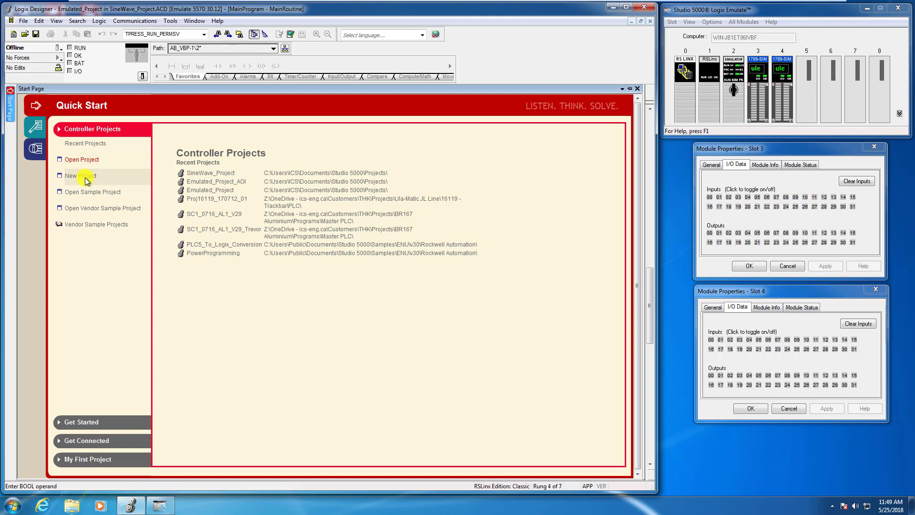
mouse_move(101, 191)
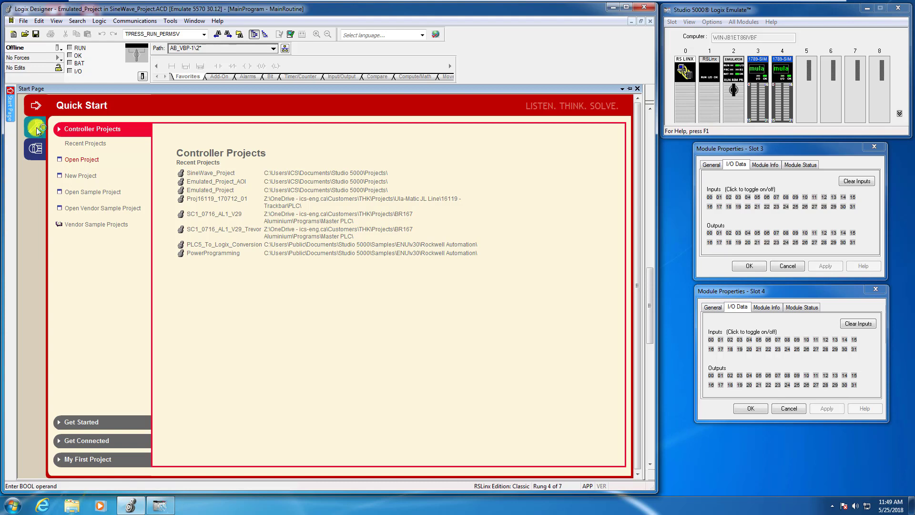
Open the Learning Center from the Start Page sidebar.
left_click(34, 128)
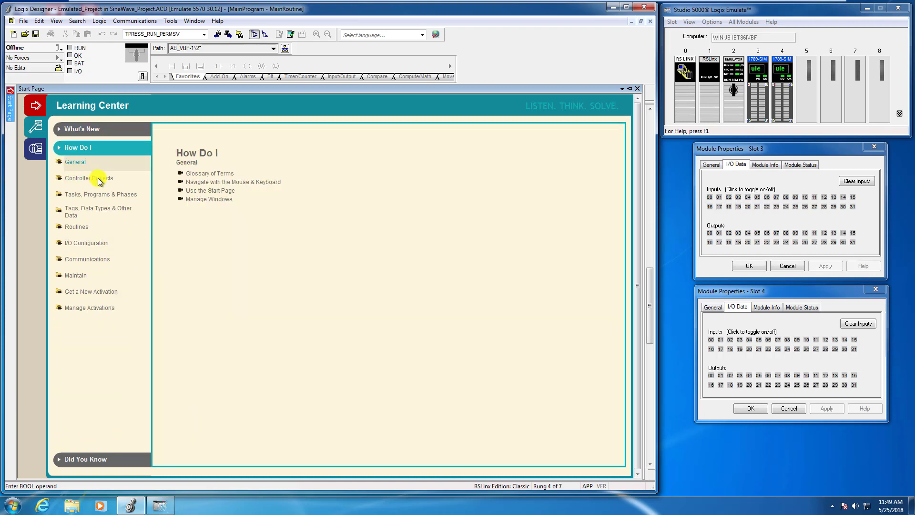
Cycle the How Do I categories (projects, tags, routines, I/O, communications, maintenance, activations), then expand Did You Know.
left_click(88, 177)
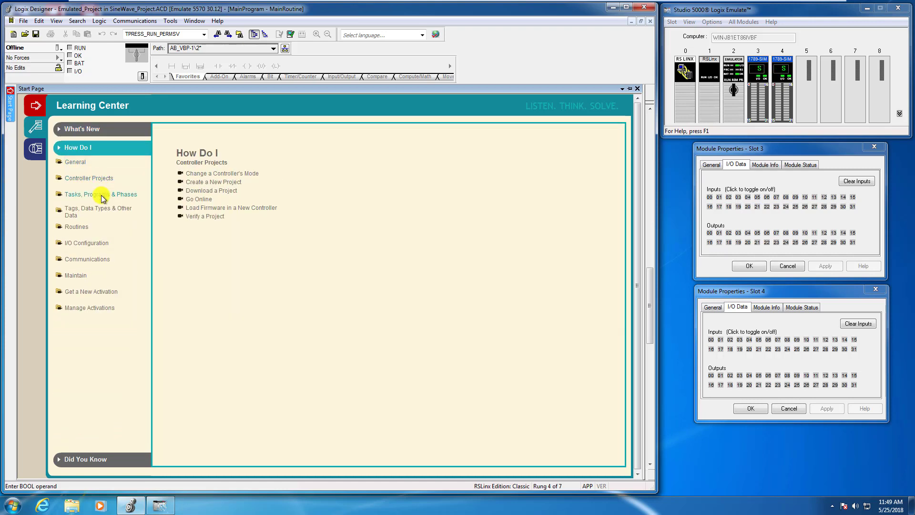
left_click(97, 212)
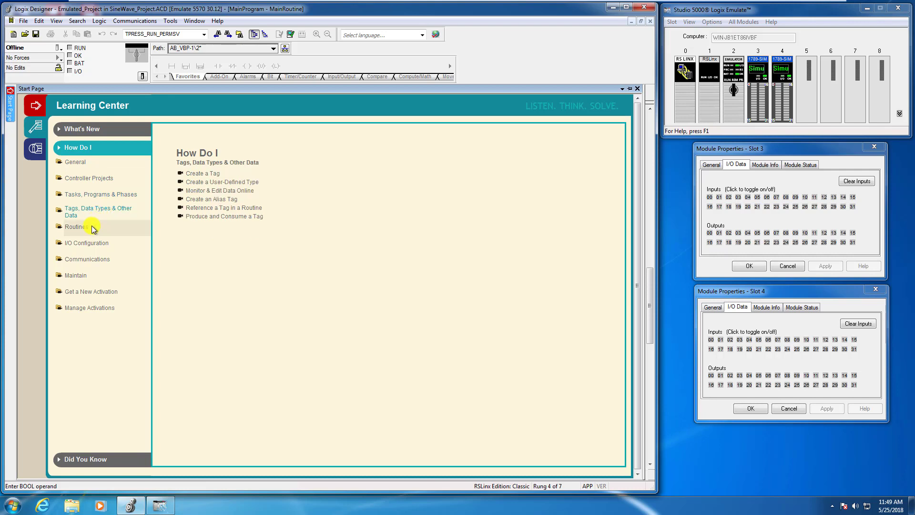
left_click(76, 227)
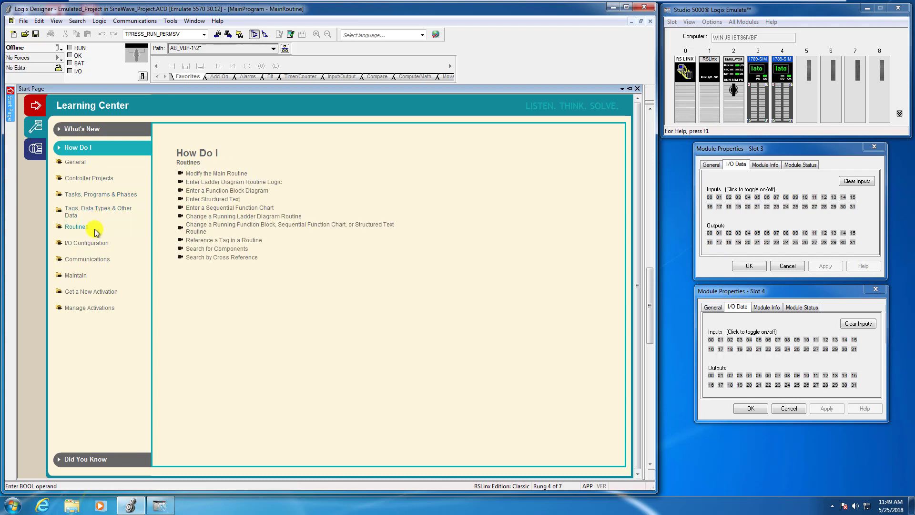
mouse_move(100, 243)
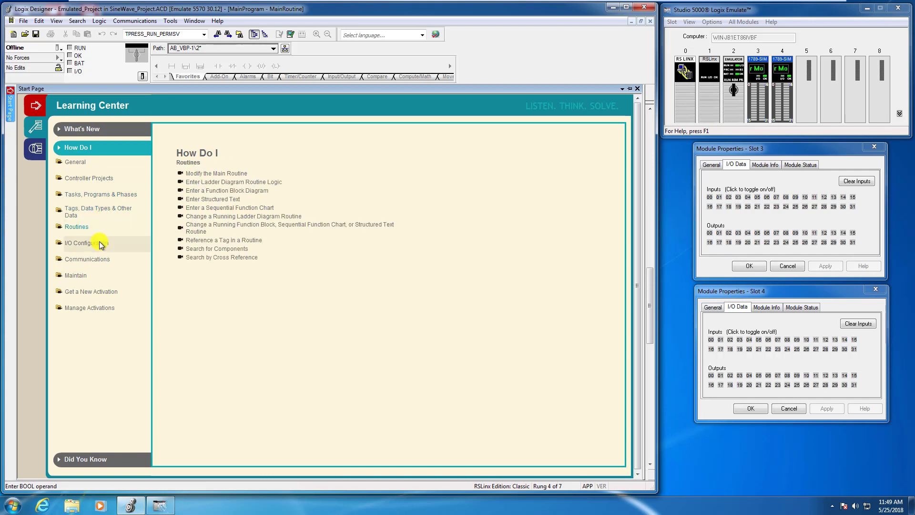
left_click(80, 243)
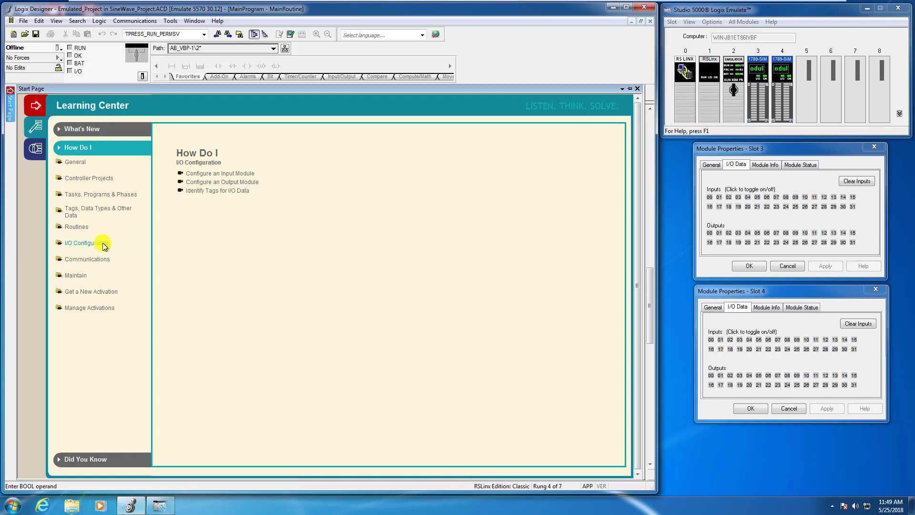
left_click(86, 259)
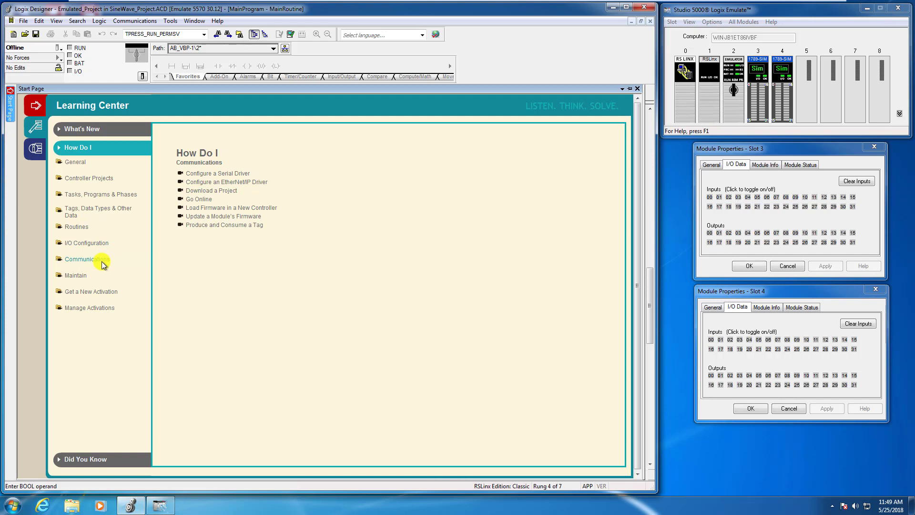
left_click(72, 275)
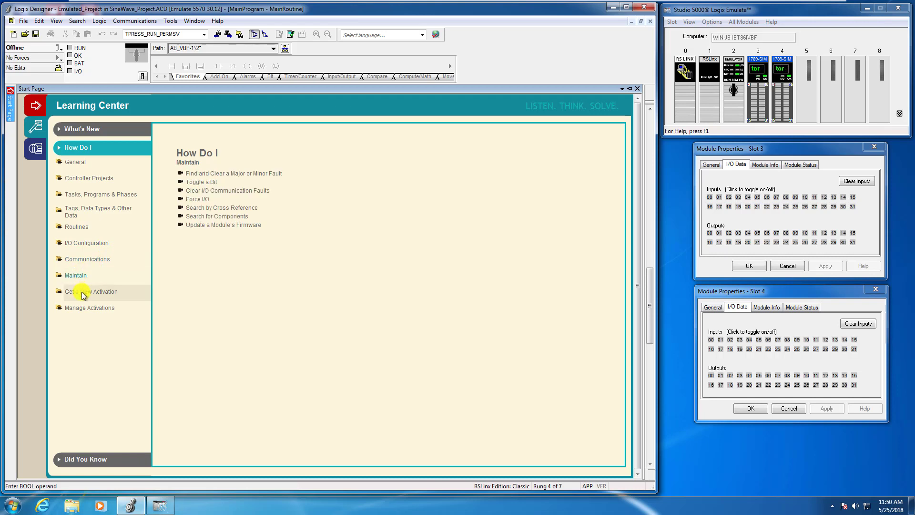
left_click(91, 292)
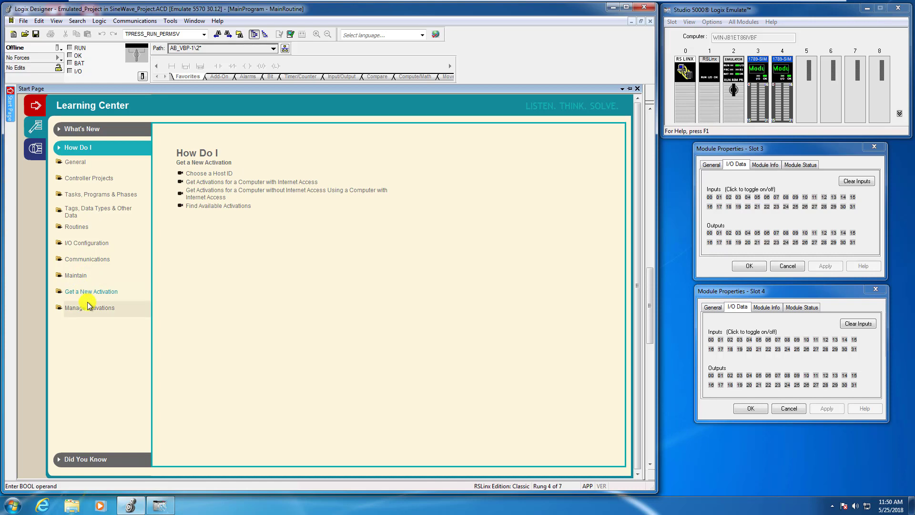
left_click(90, 306)
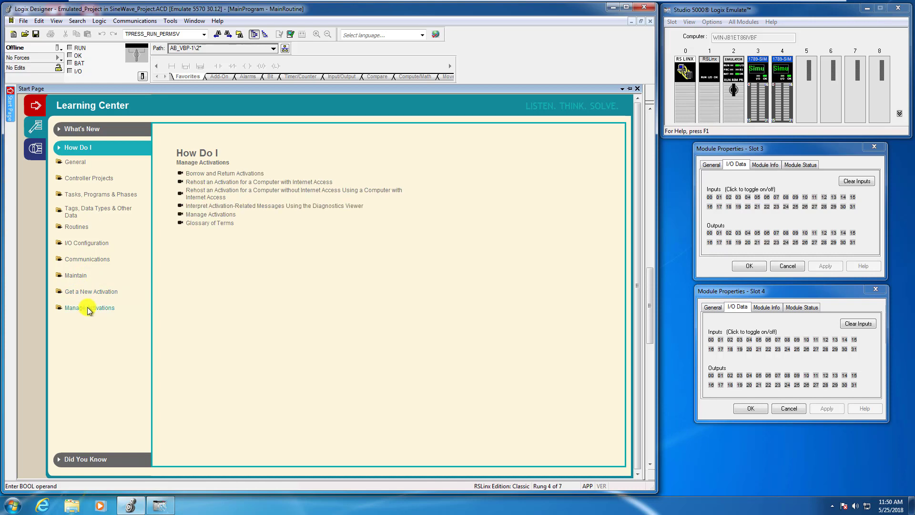
left_click(86, 458)
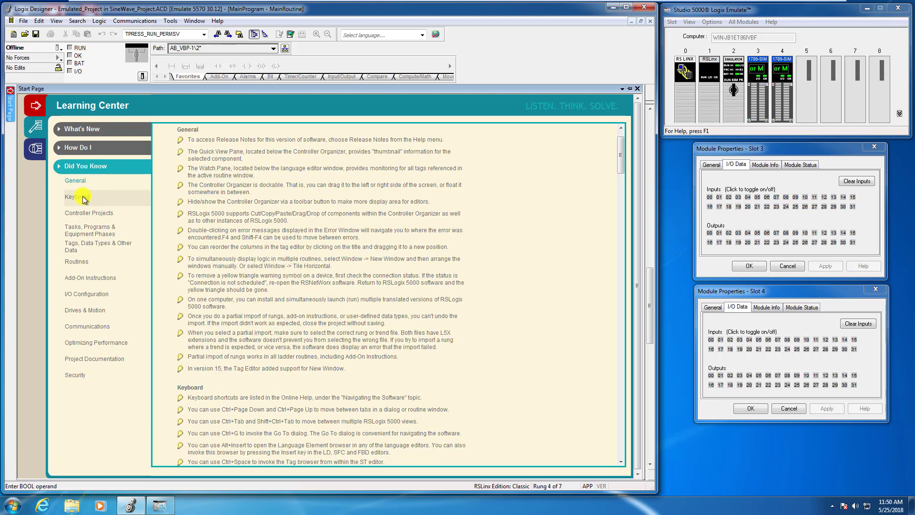
Browse the Keyboard, Add-On Instructions, I/O Configuration and Communications tips, then open the Resource Center.
left_click(77, 196)
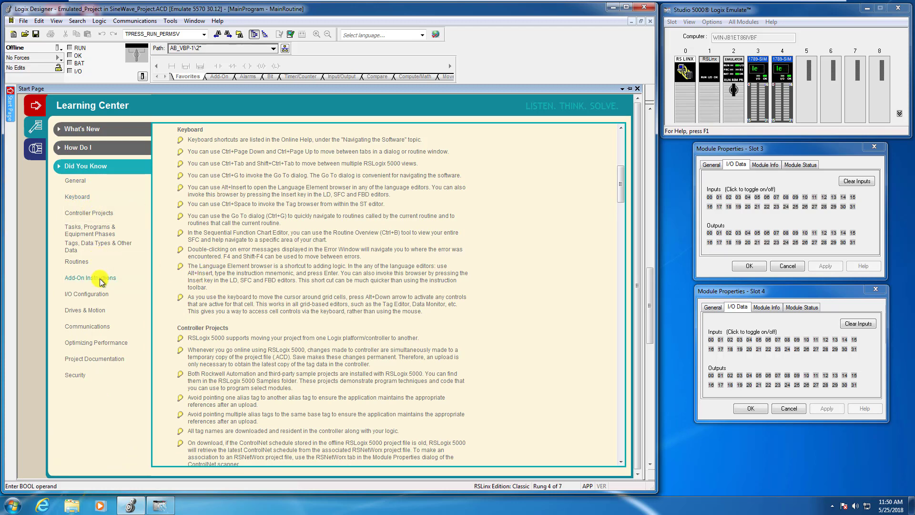
left_click(90, 278)
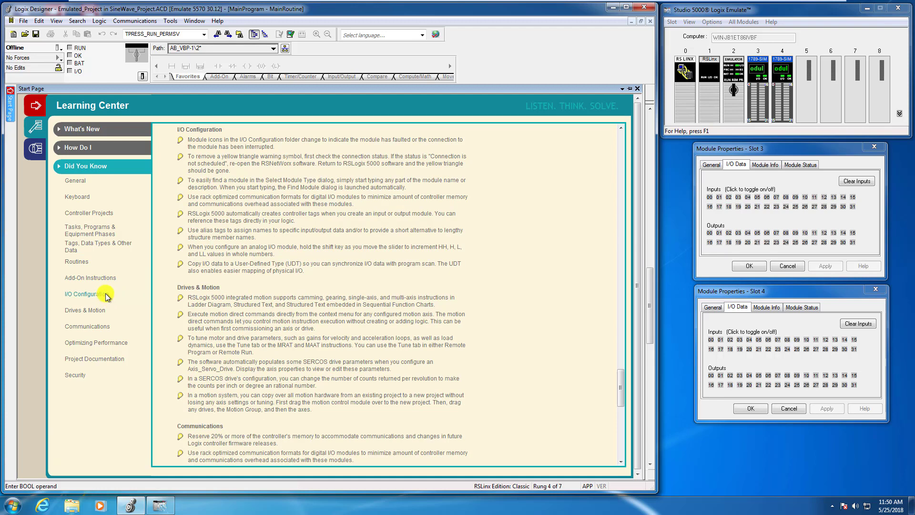
left_click(88, 326)
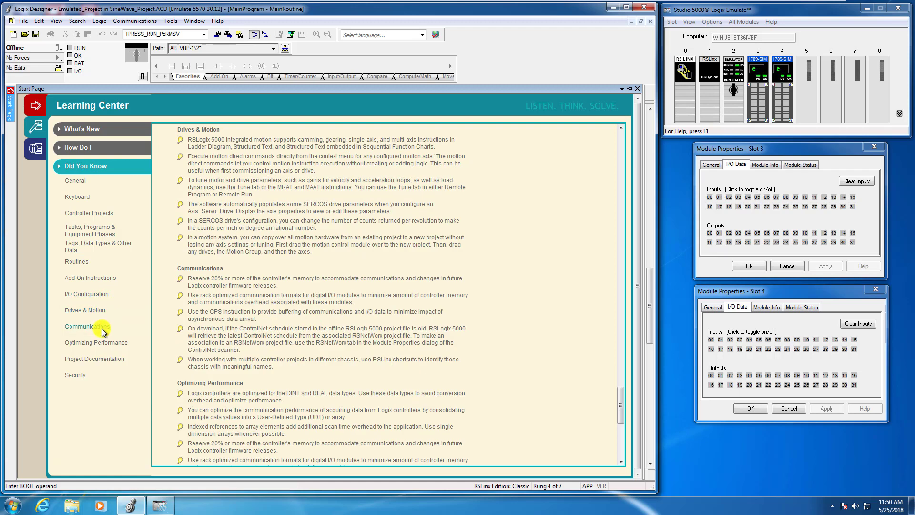
left_click(96, 342)
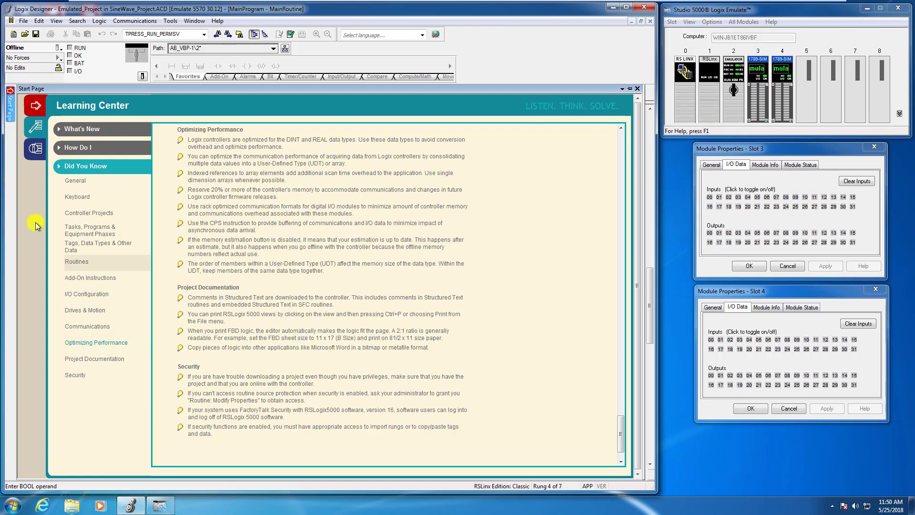
left_click(34, 148)
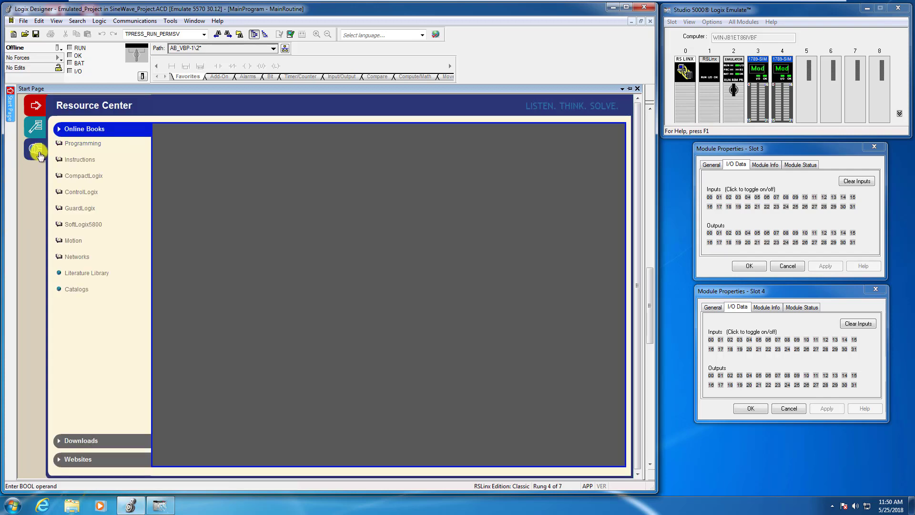
Browse the Programming manuals list, then the Instructions reference manuals under Online Books.
left_click(82, 143)
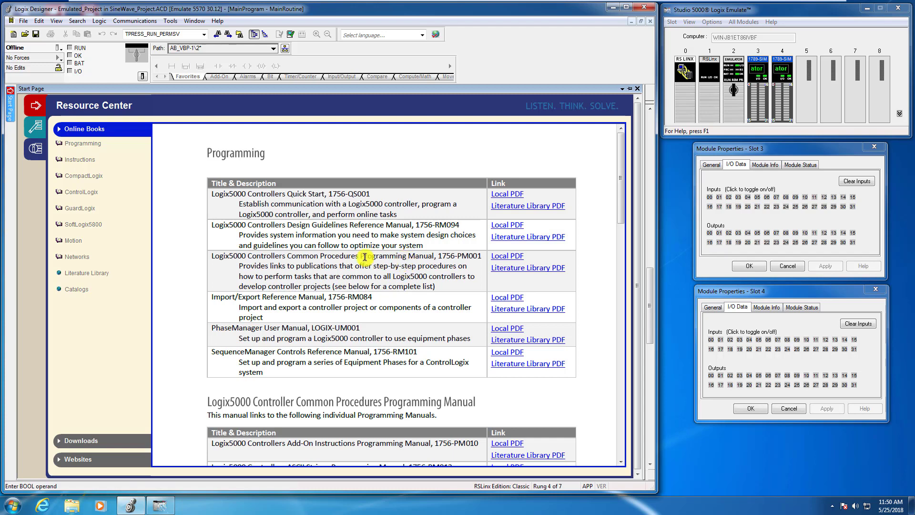
left_click(80, 159)
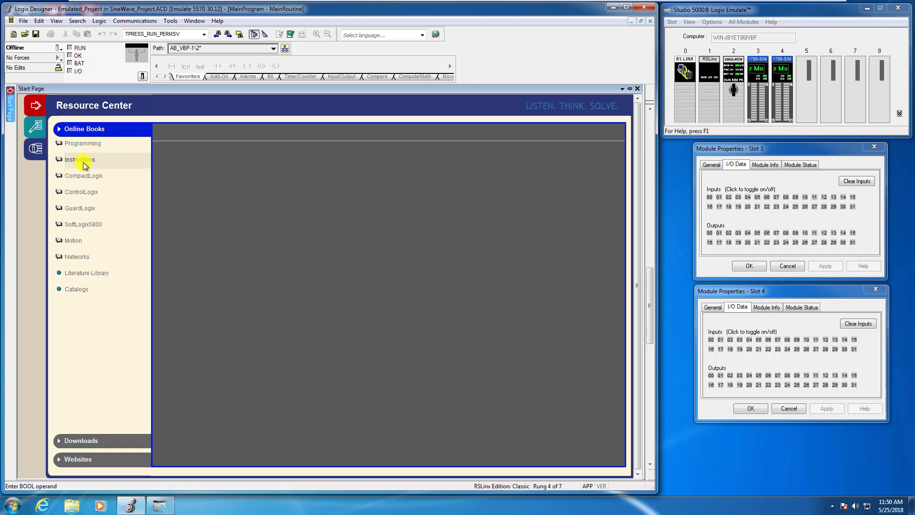
left_click(80, 159)
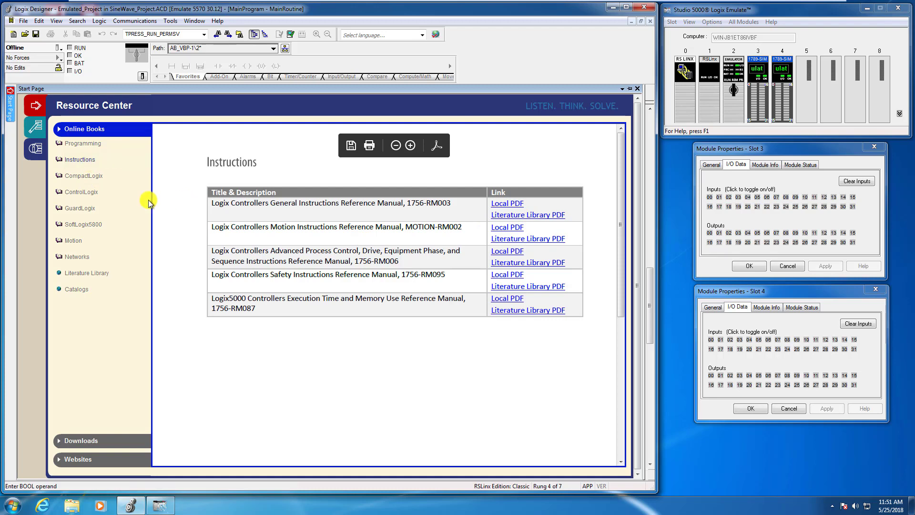
left_click(80, 208)
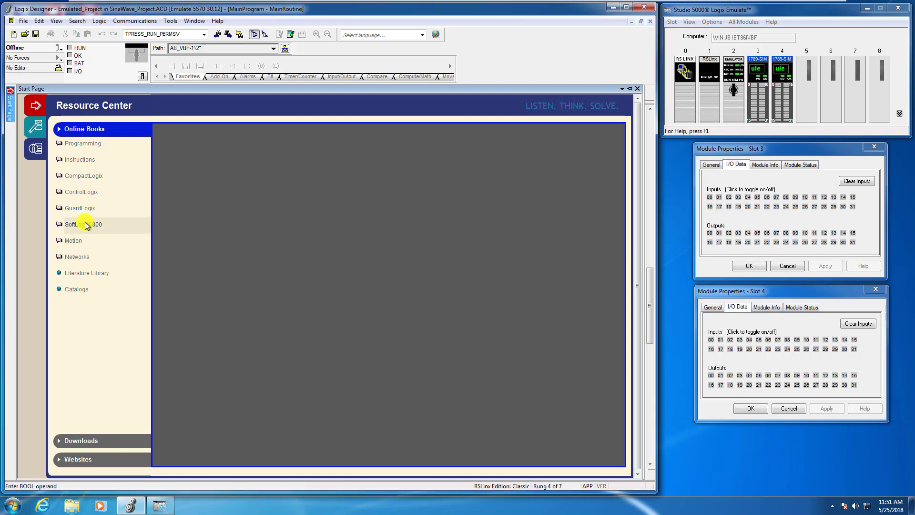
View the Motion manuals list, return to Programming, and end on the Instructions reference manuals.
left_click(73, 240)
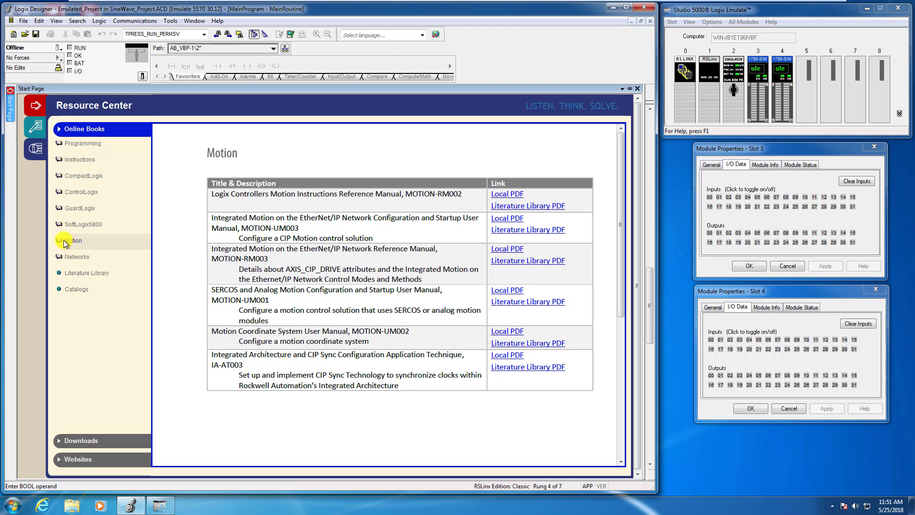
left_click(70, 240)
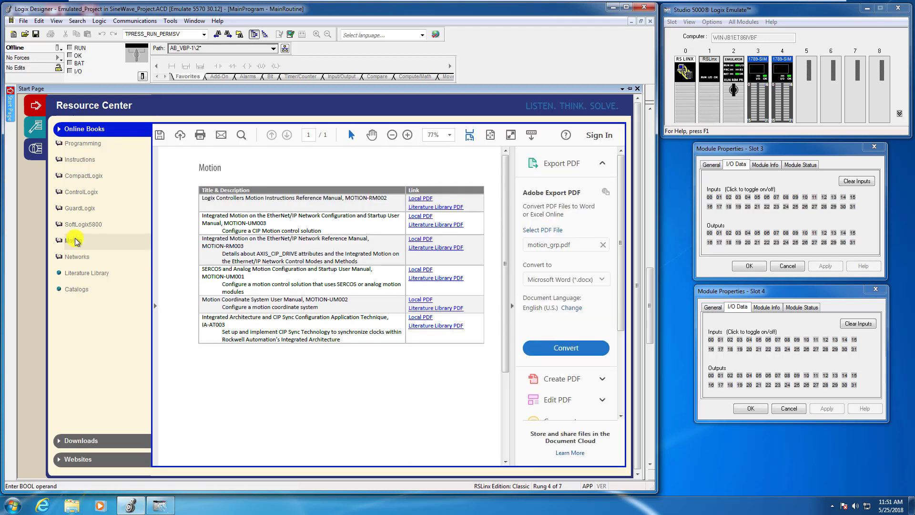
left_click(82, 143)
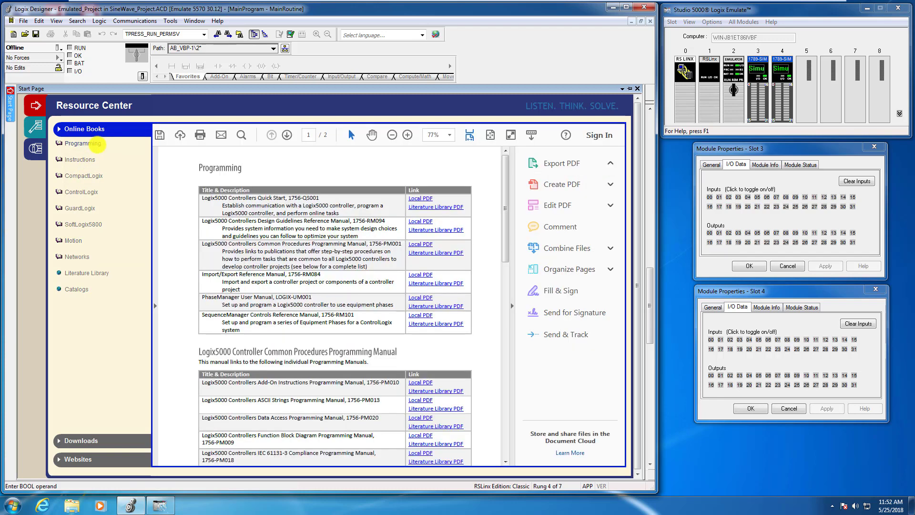
left_click(560, 163)
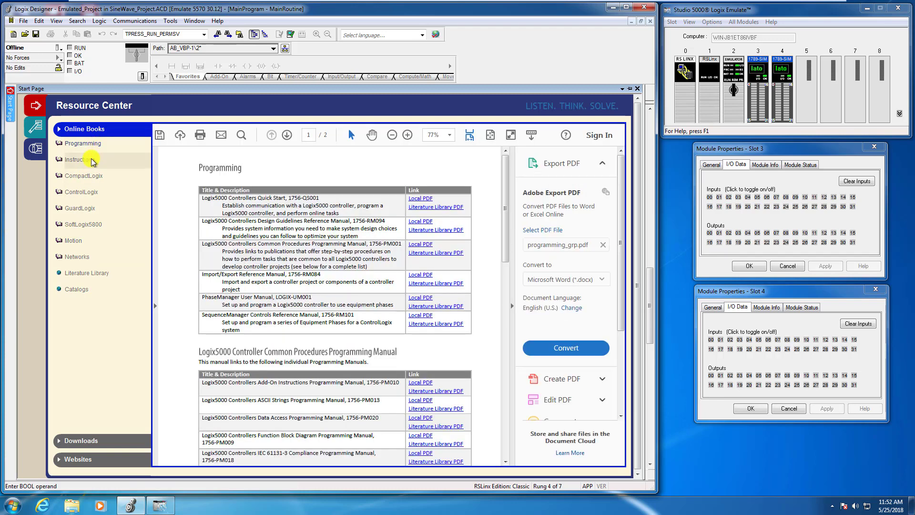
left_click(78, 159)
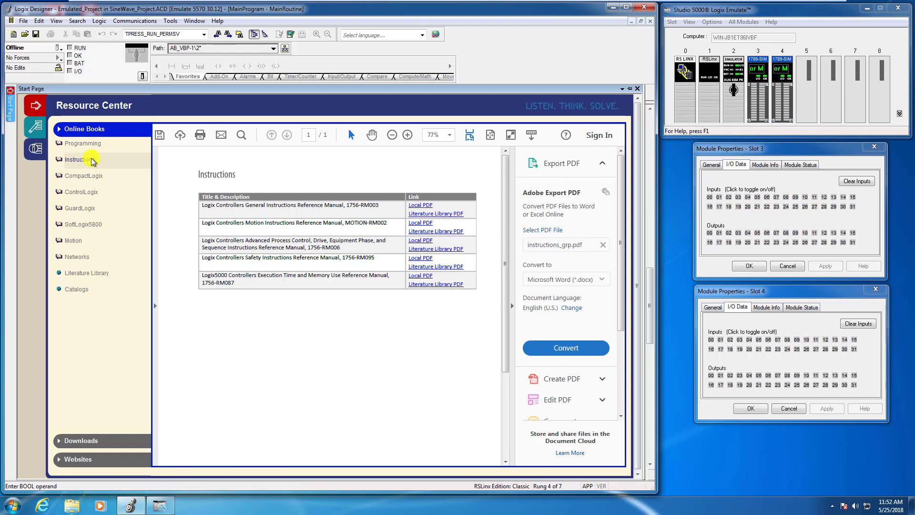